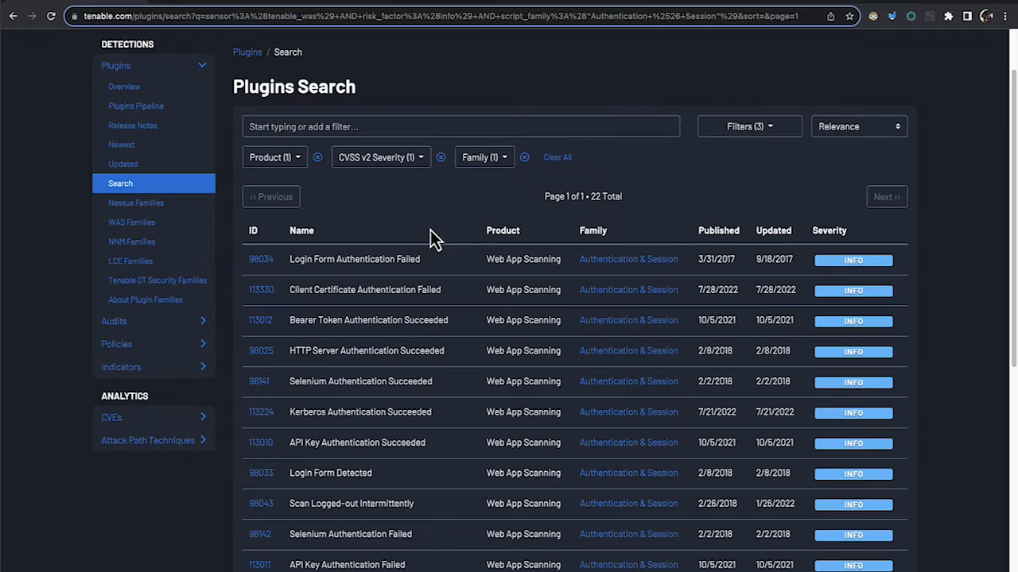
mouse_move(433, 237)
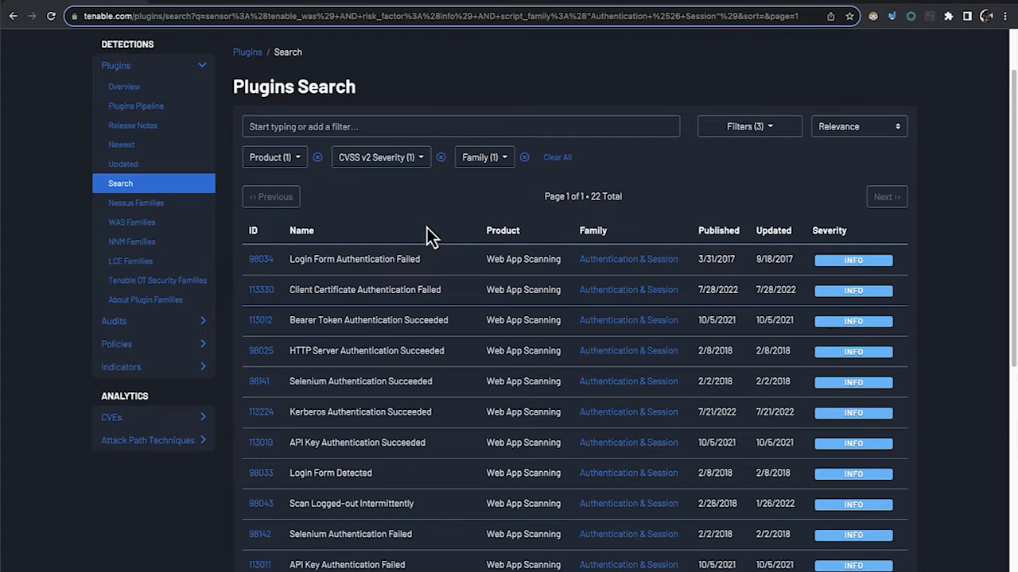
left_click(274, 157)
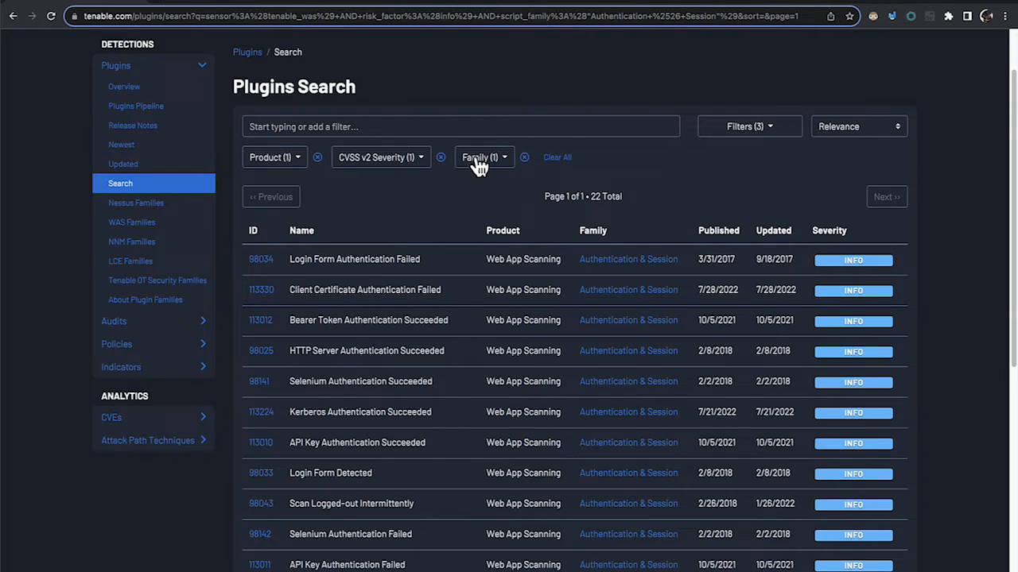
left_click(484, 158)
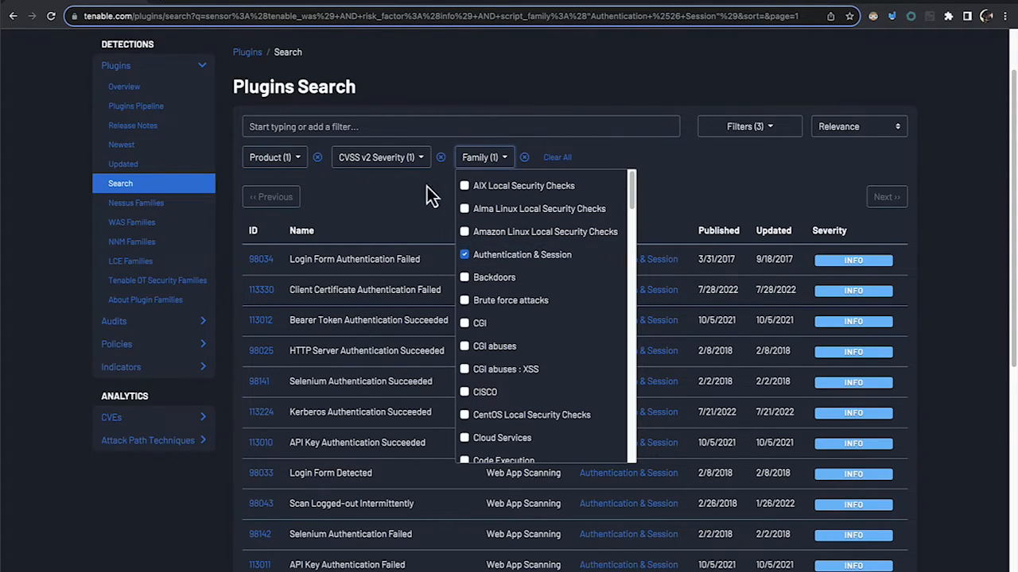
left_click(380, 157)
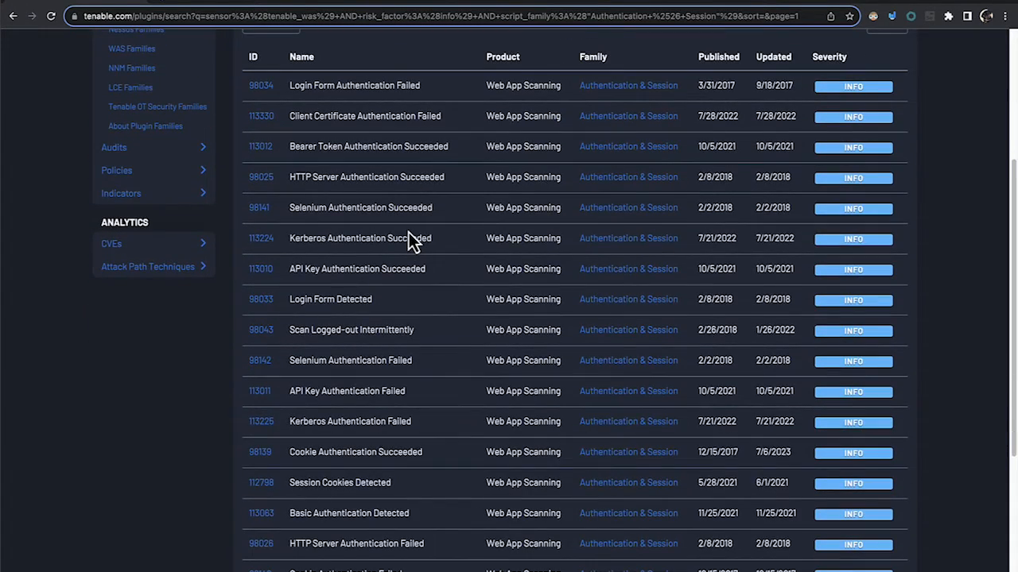
scroll("down", 3)
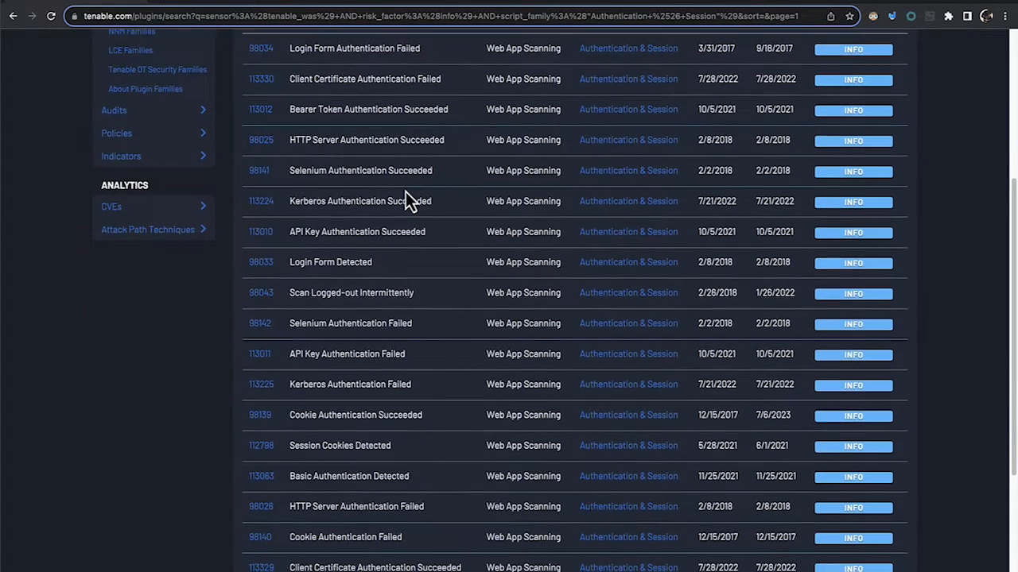